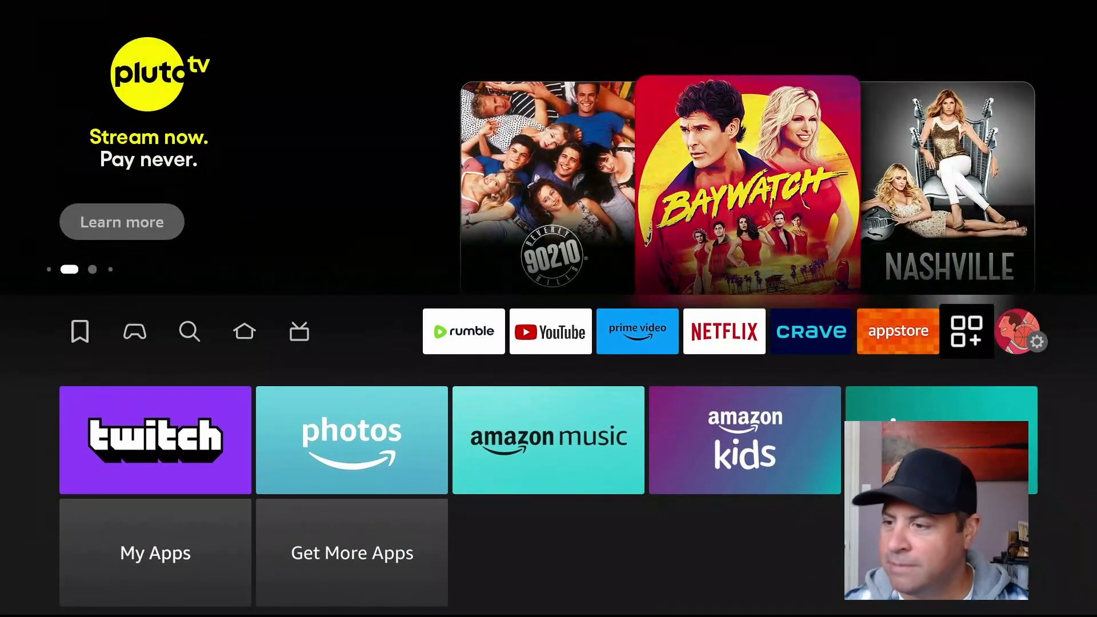
Step: Select Downloader's empty URL/short-code field on the Home tab to bring up the keyboard
click(189, 331)
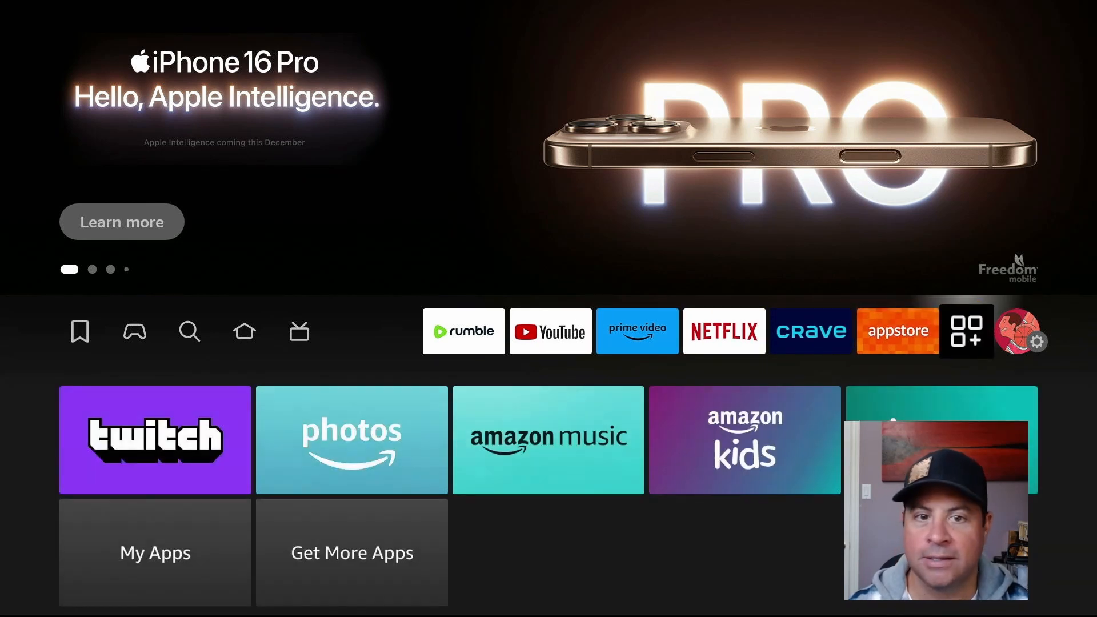
click(190, 330)
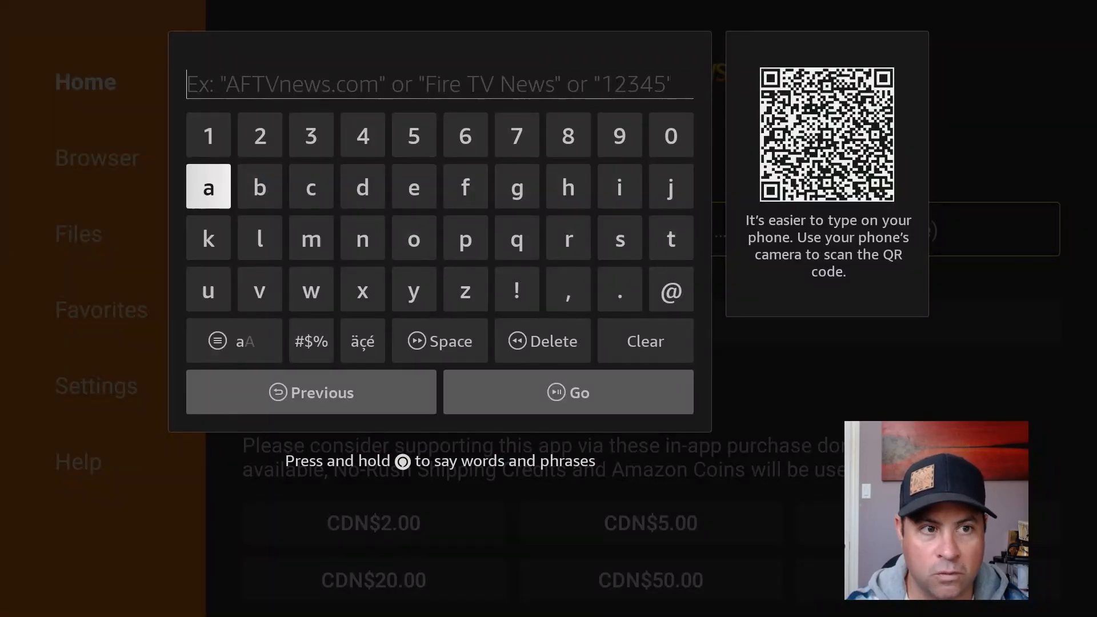